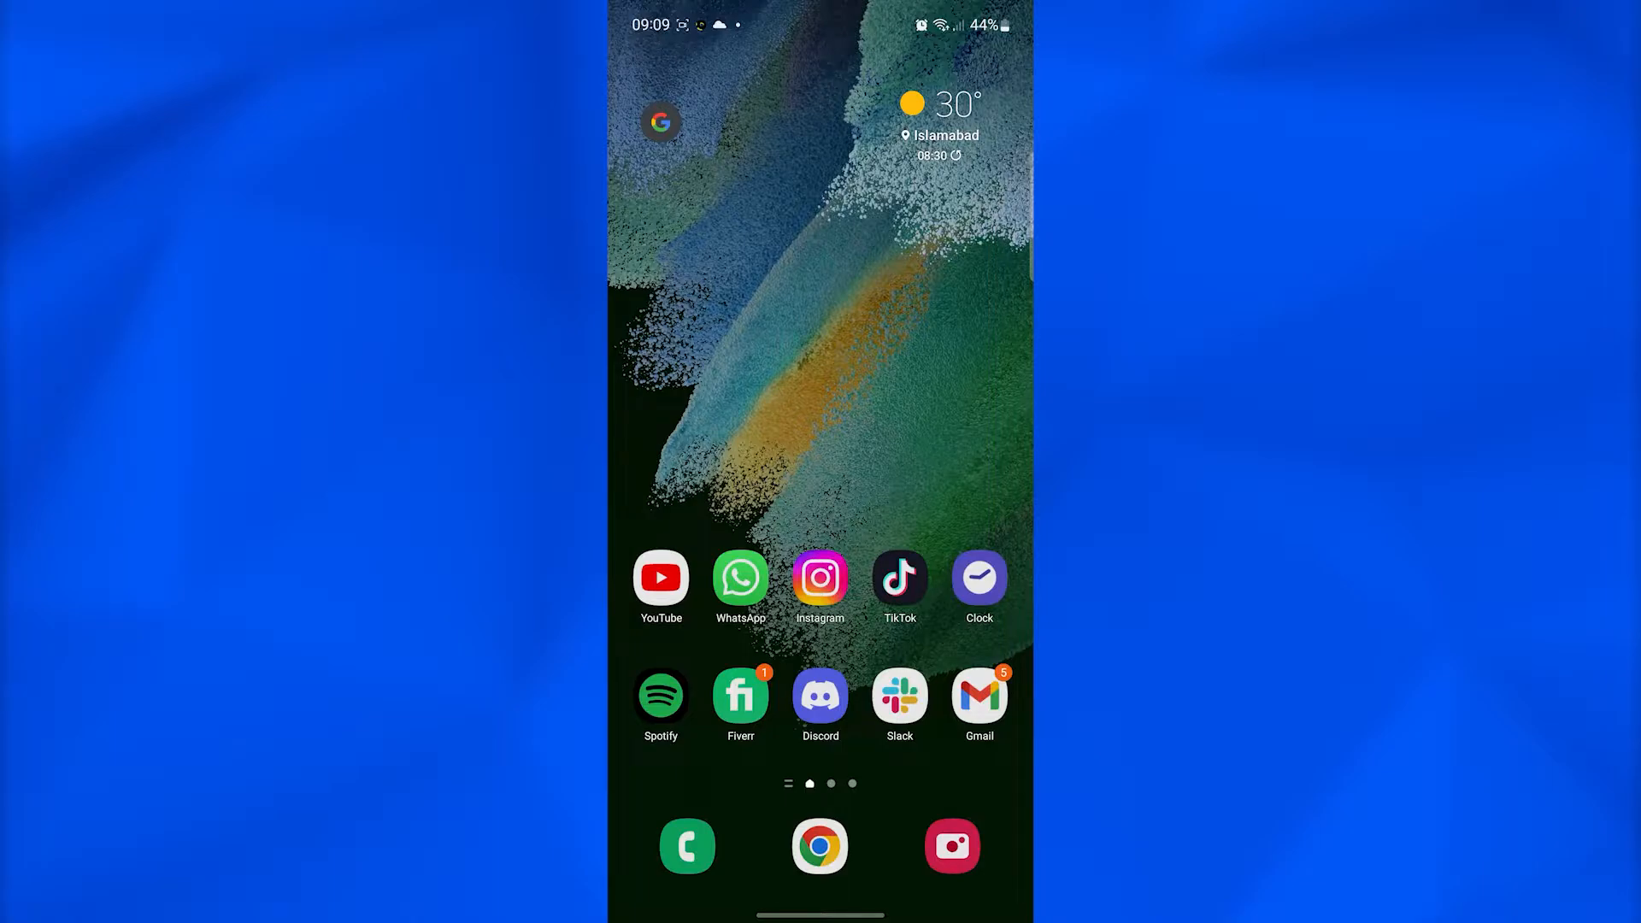
# Step: Launch Instagram and open the direct chat with the top recent contact
pyautogui.click(819, 577)
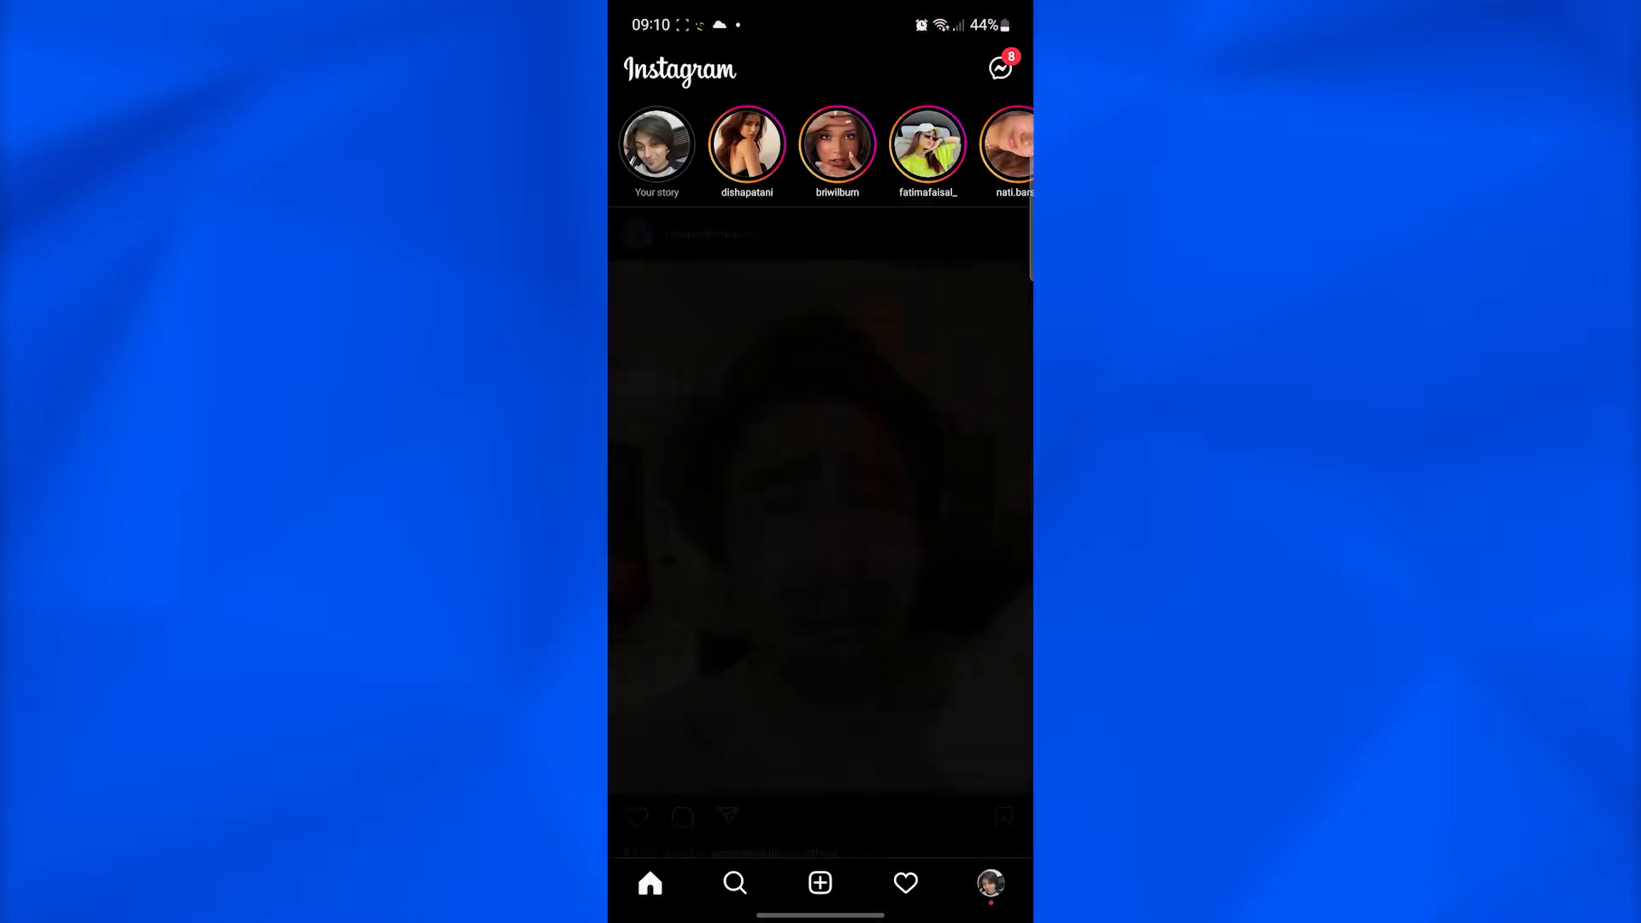
pyautogui.click(735, 882)
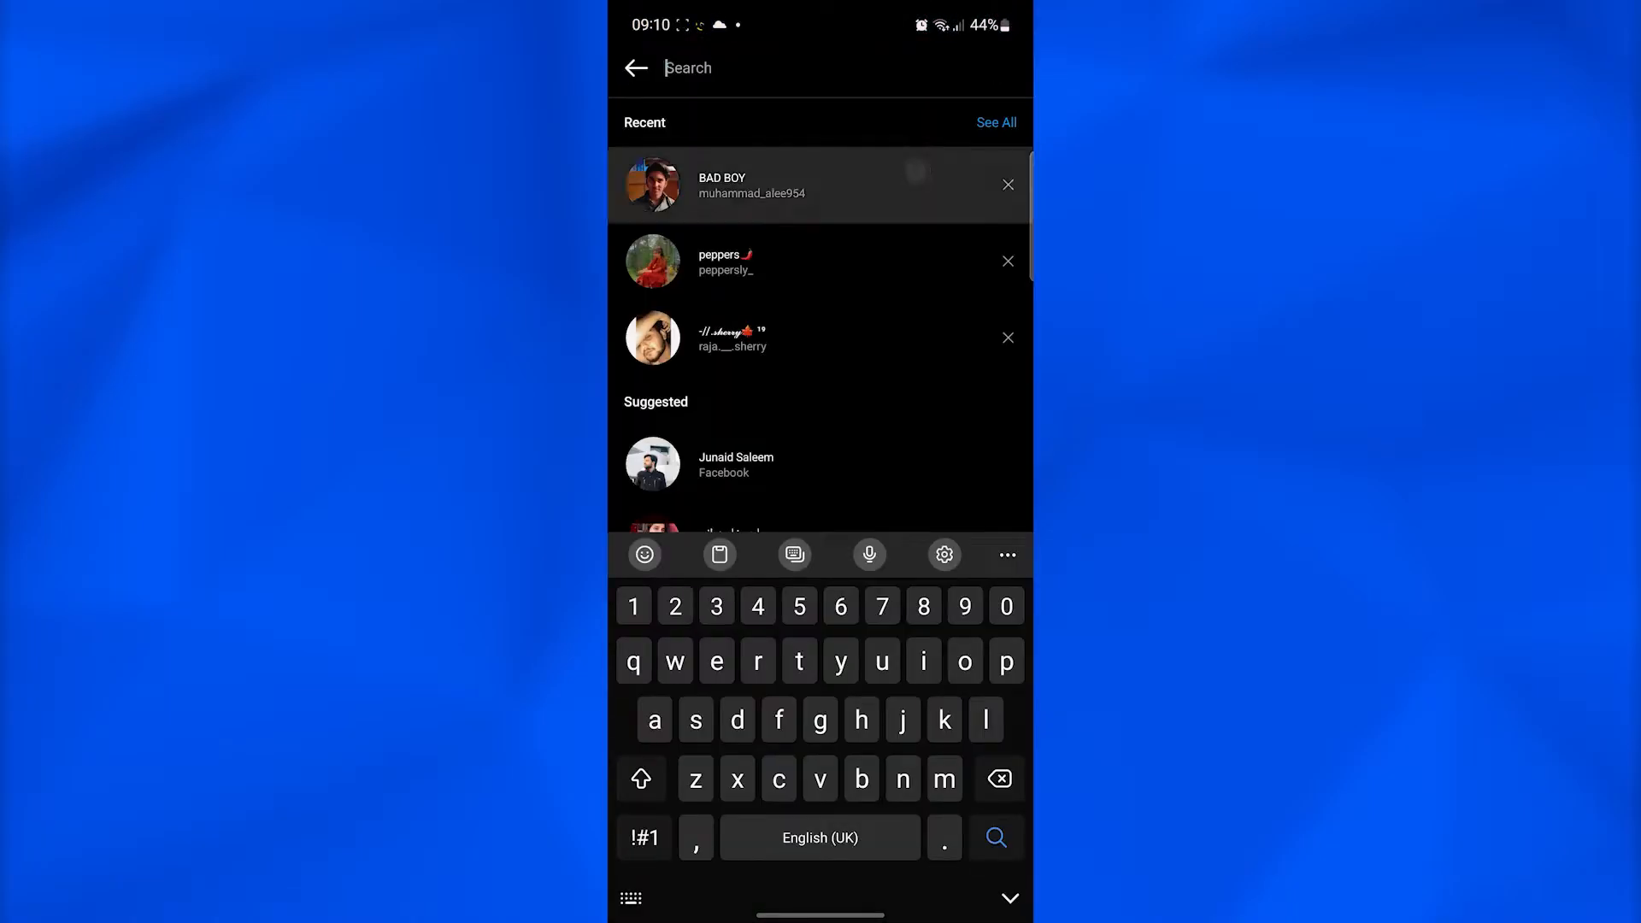
pyautogui.click(750, 186)
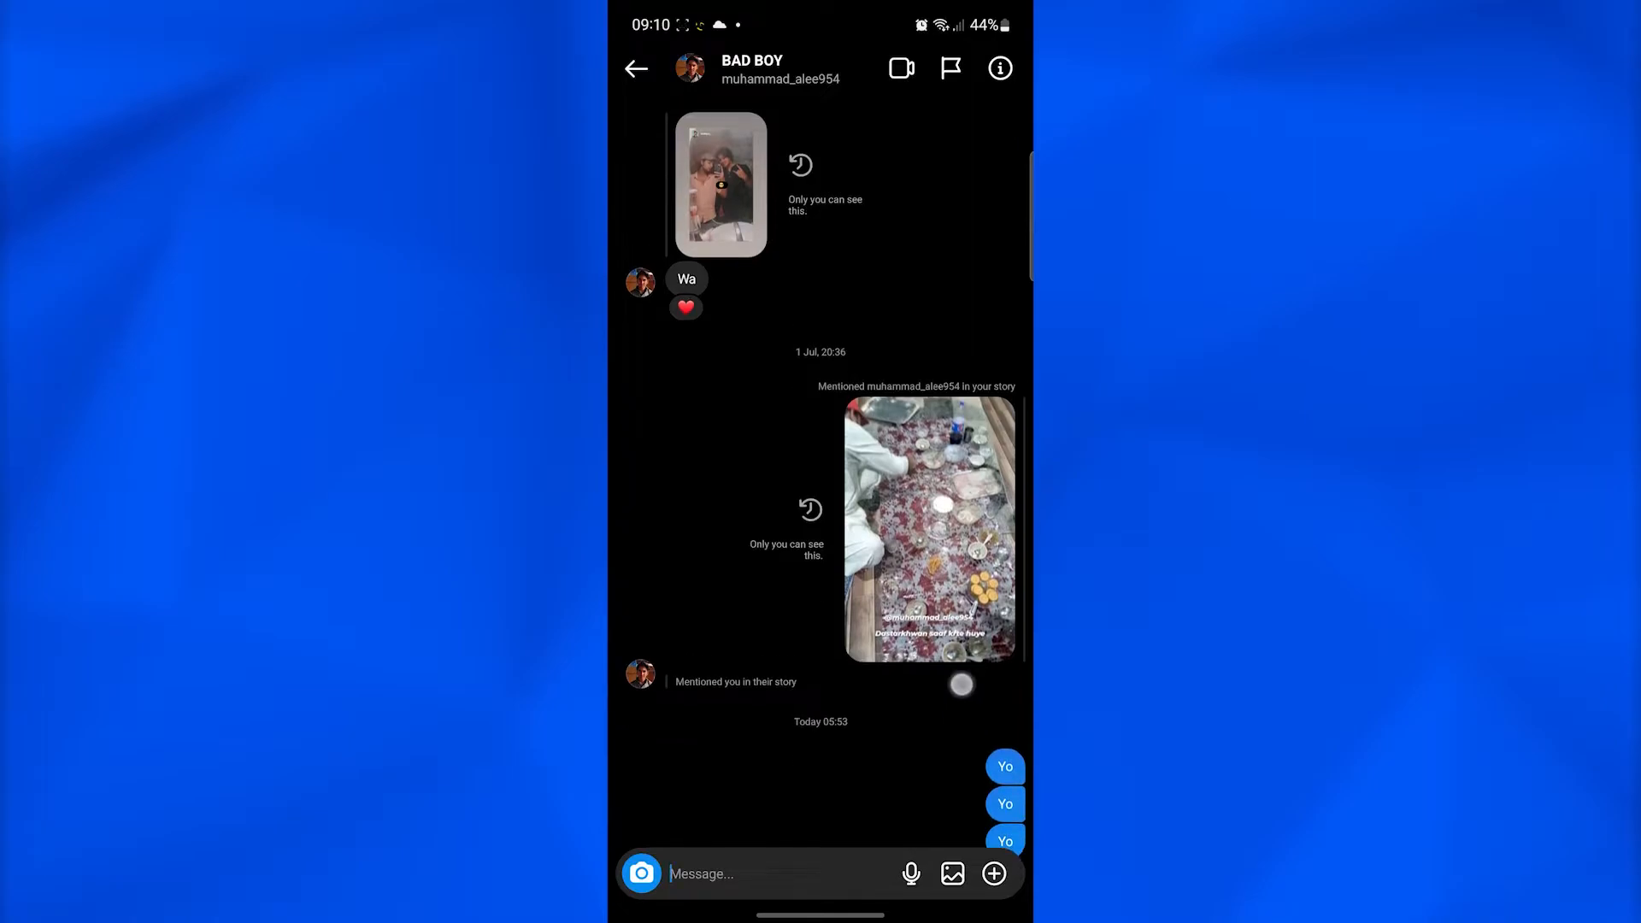
# Step: Scroll to the sent 'Yo' messages and unsend one of them
pyautogui.scroll(-3)
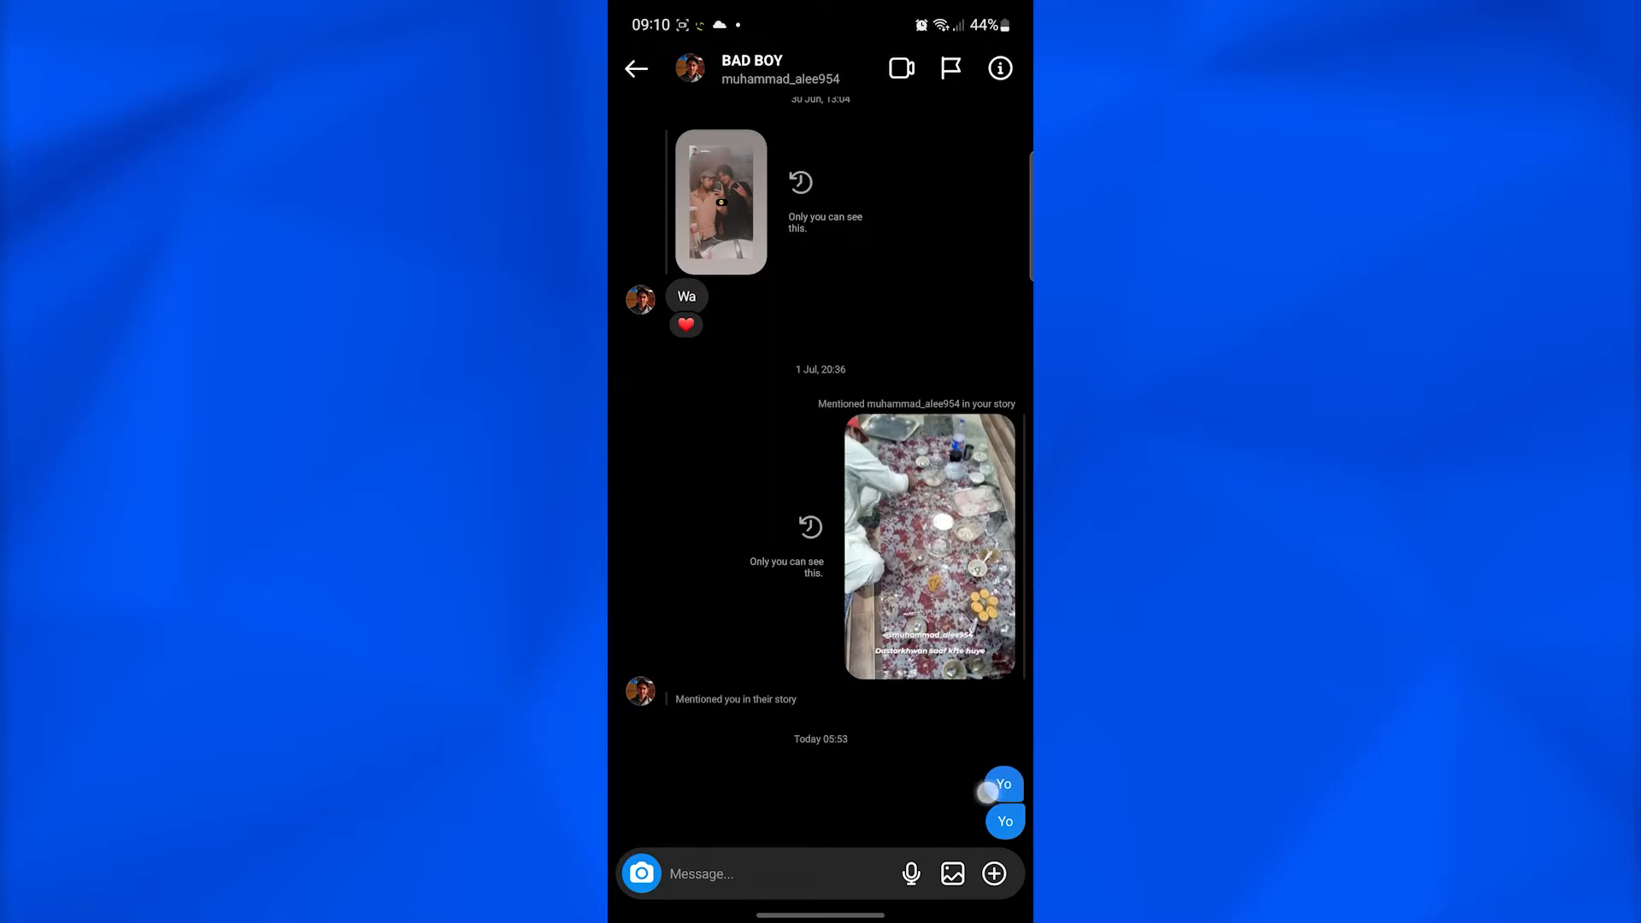
pyautogui.click(1003, 783)
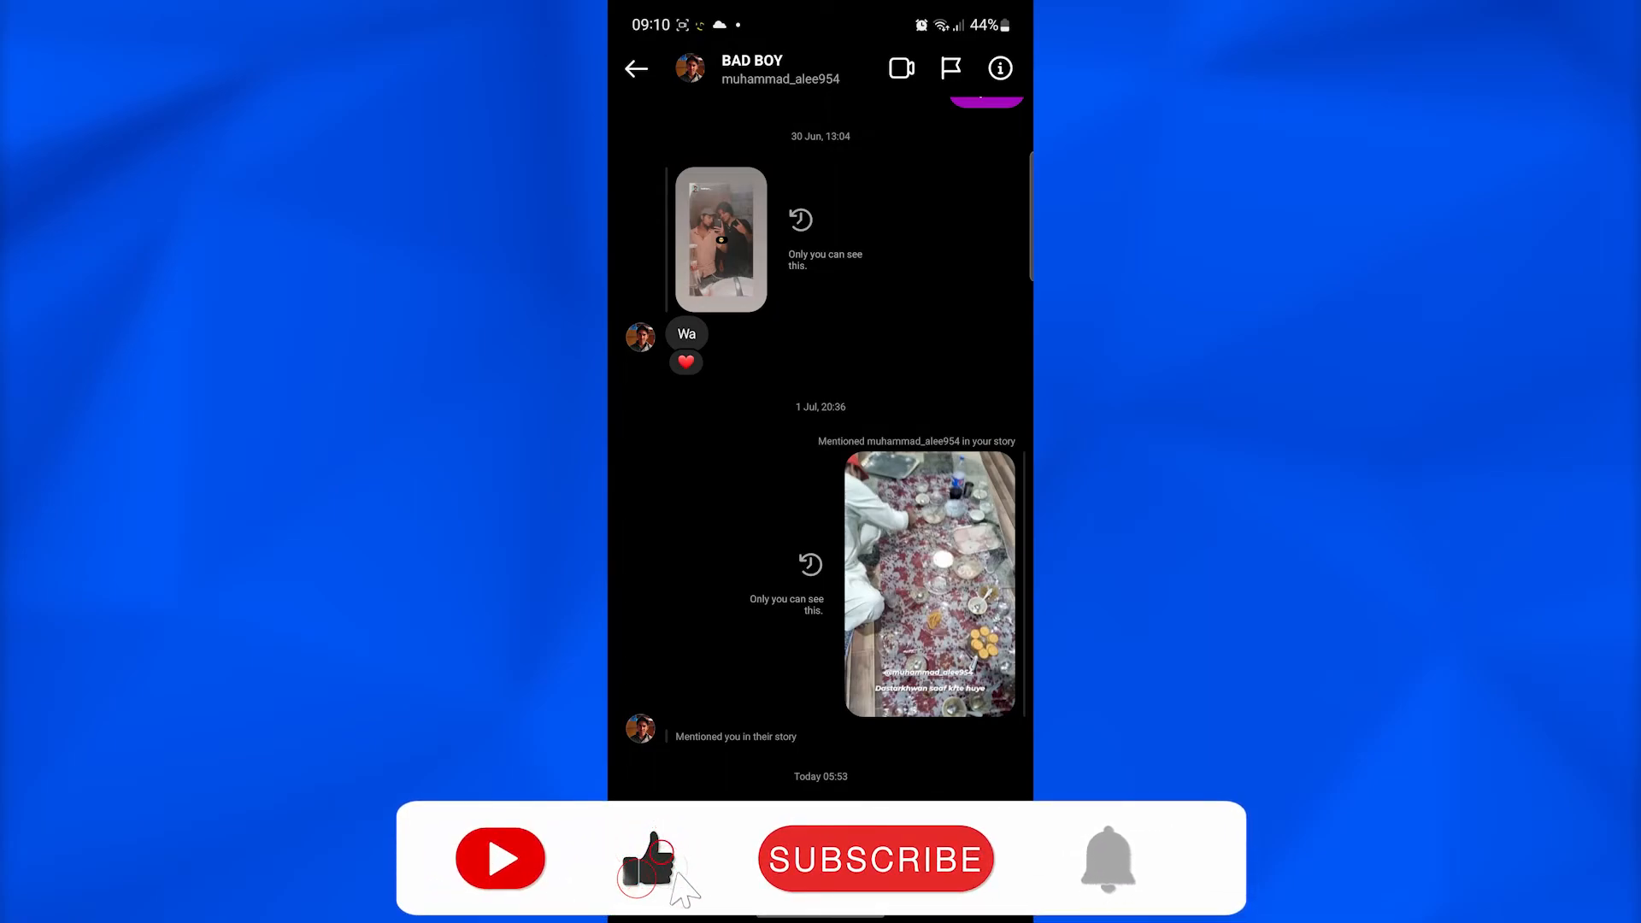
pyautogui.click(875, 858)
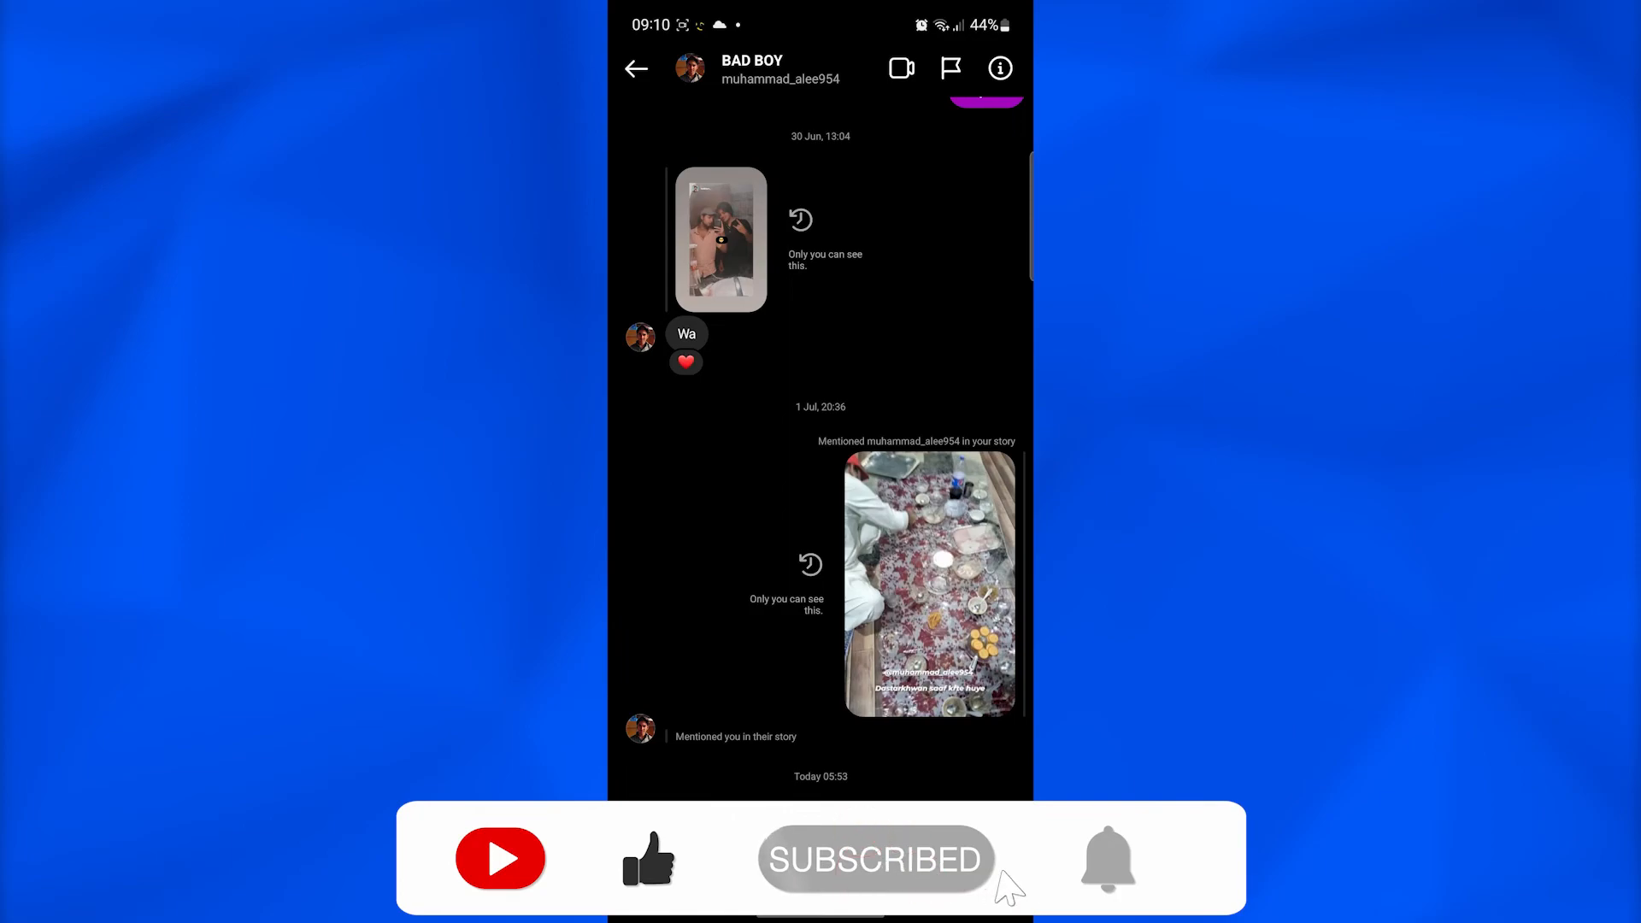